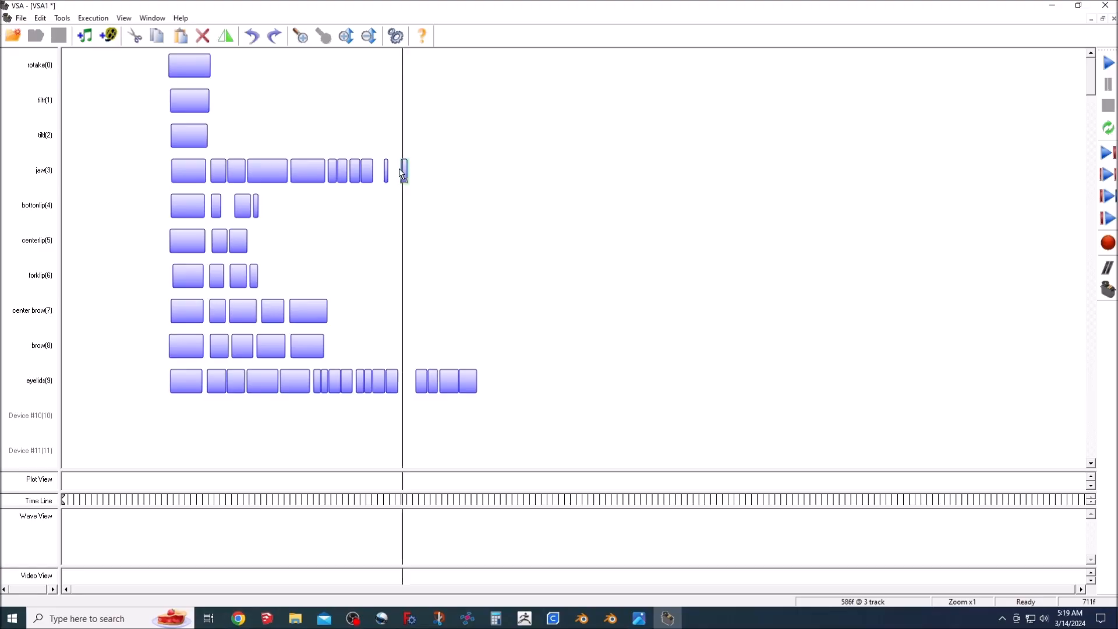
Step: Add a second event block on the rotate track after the first one
double_click(404, 171)
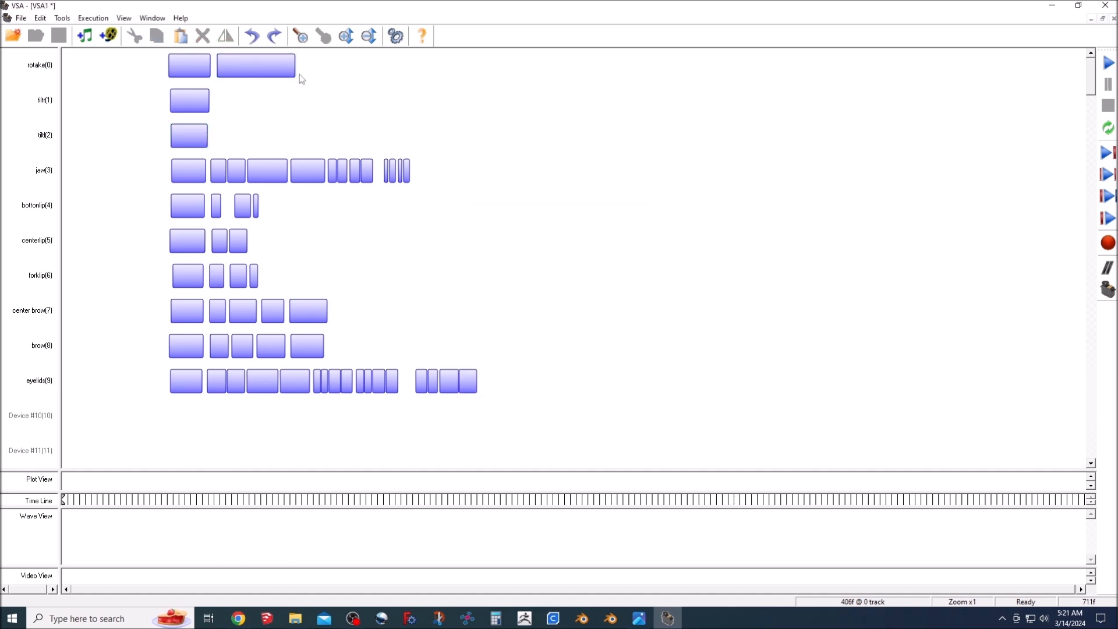
Step: Insert another event block on the rotate track to extend its sequence
double_click(264, 101)
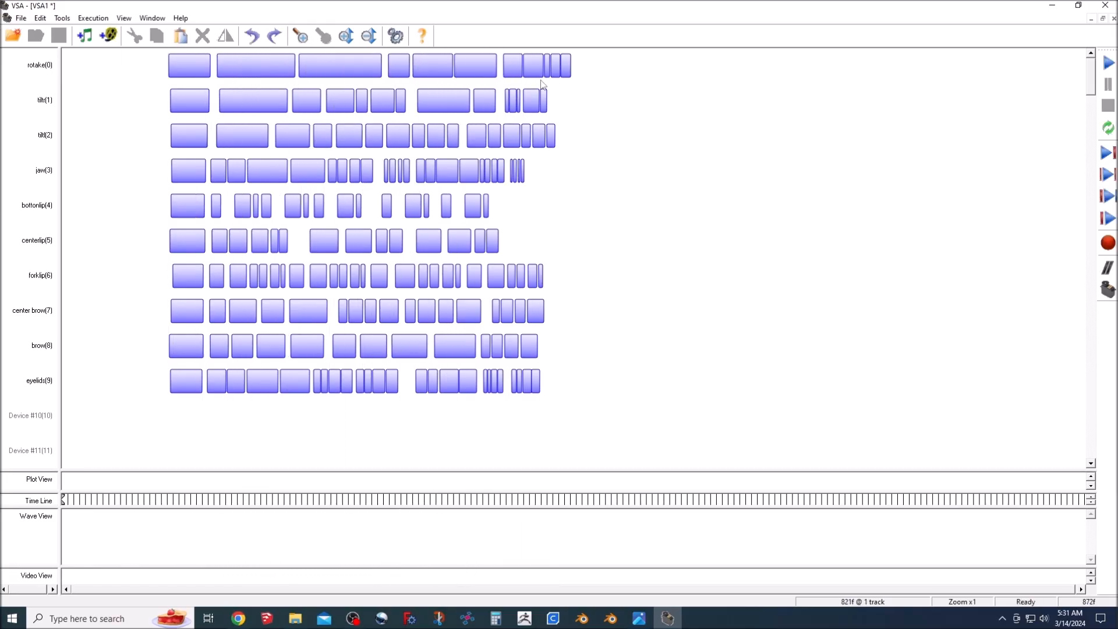
Step: Play back the ten-track animation from the right-hand toolbar
left_click(1109, 63)
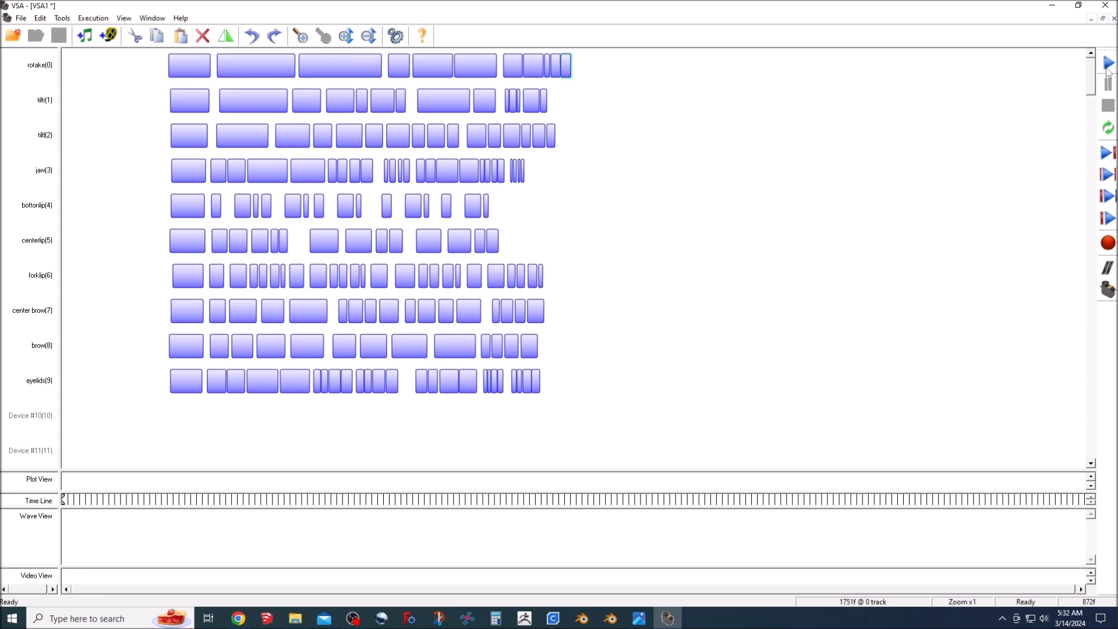
left_click(1108, 62)
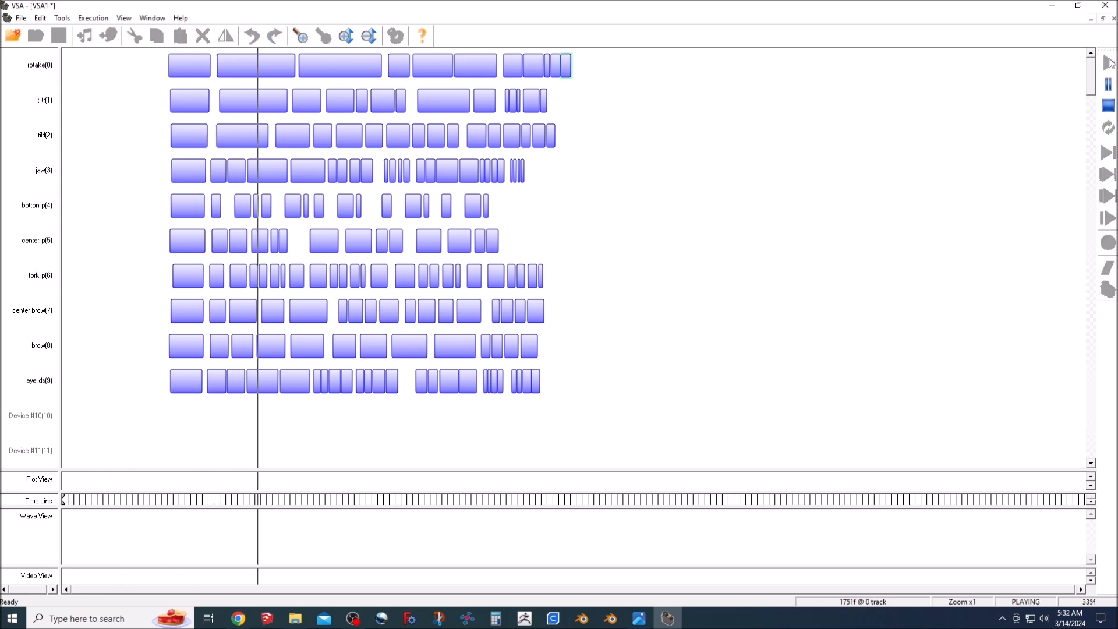